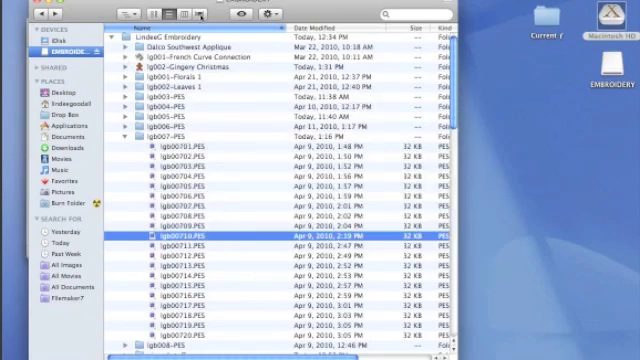
# - Browse the Lindee Embroidery folder of PES designs in Finder and launch ConvertIt Mac
pyautogui.click(188, 16)
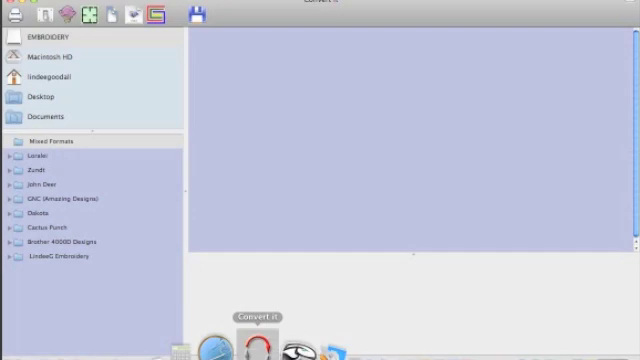
pyautogui.moveTo(64, 38)
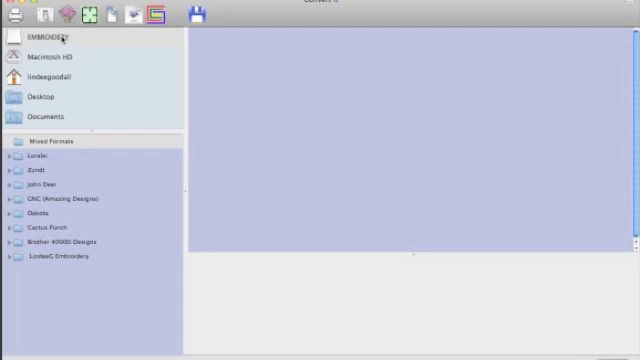
pyautogui.moveTo(110, 168)
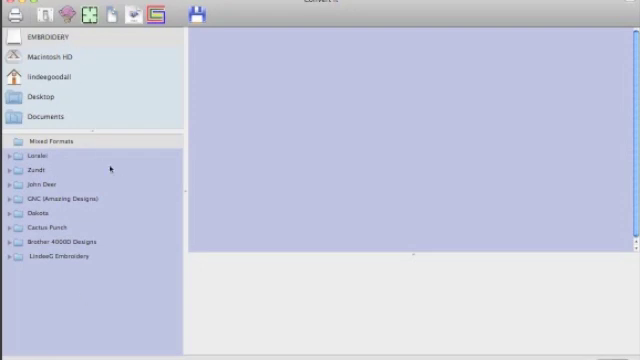
pyautogui.moveTo(96, 132)
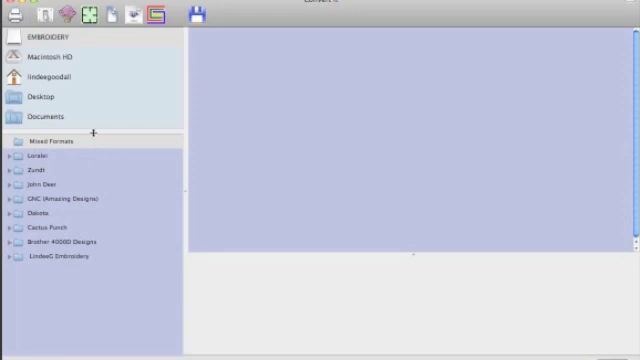
pyautogui.moveTo(170, 188)
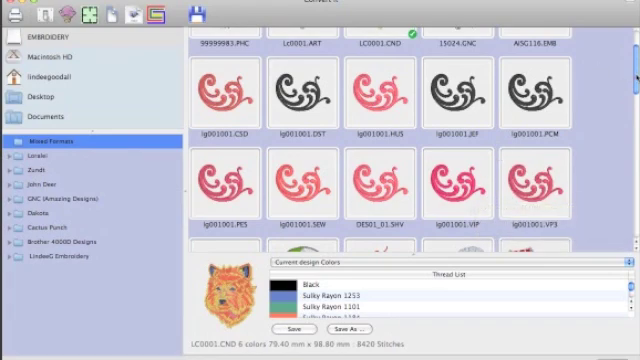
# - Scroll the summer designs to the sand castle and show its Hemingworth thread colours
pyautogui.scroll(-3)
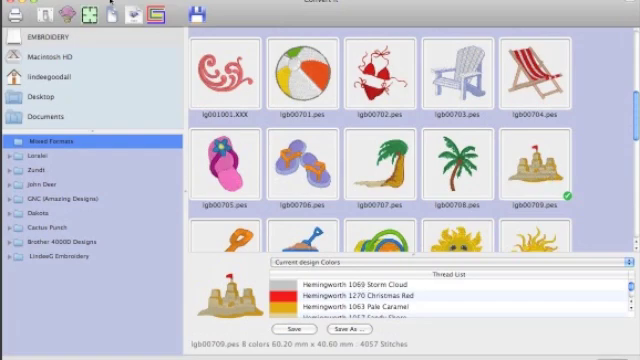
pyautogui.moveTo(122, 18)
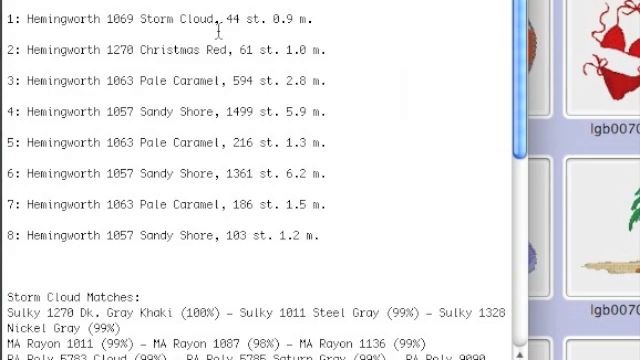
# - Scroll the TextEdit thread report pairing Hemingworth colours with Sulky, MA Rayon, RA Poly and Isacord matches
pyautogui.scroll(-3)
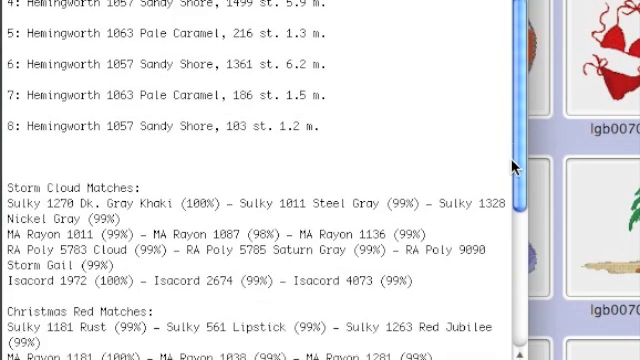
pyautogui.scroll(-3)
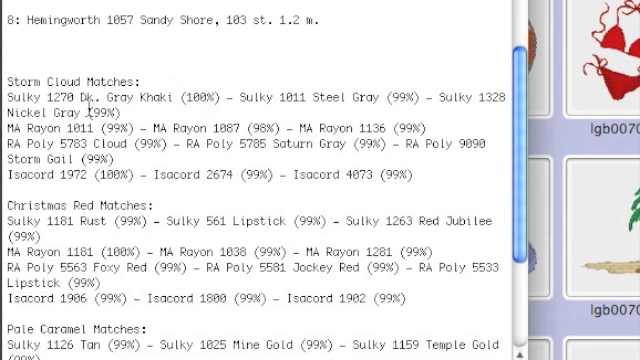
pyautogui.moveTo(200, 98)
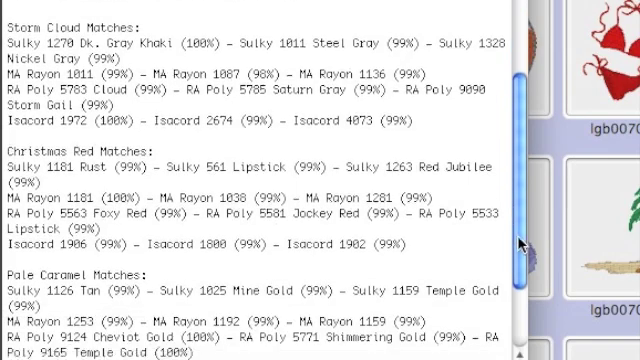
pyautogui.scroll(-3)
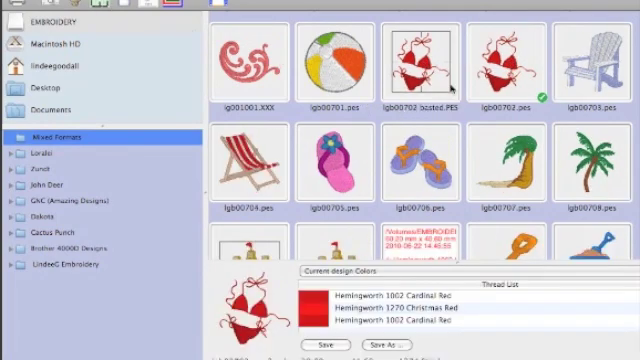
pyautogui.moveTo(420, 70)
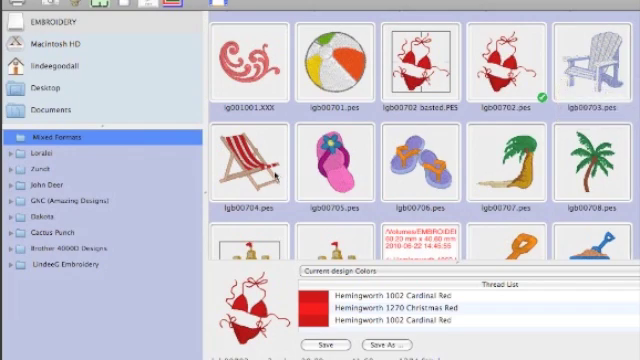
# - Select the basted bikini design showing its Cardinal Red and Christmas Red threads
pyautogui.click(240, 164)
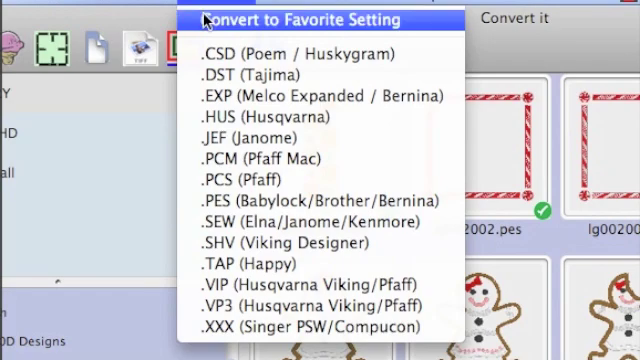
pyautogui.moveTo(230, 76)
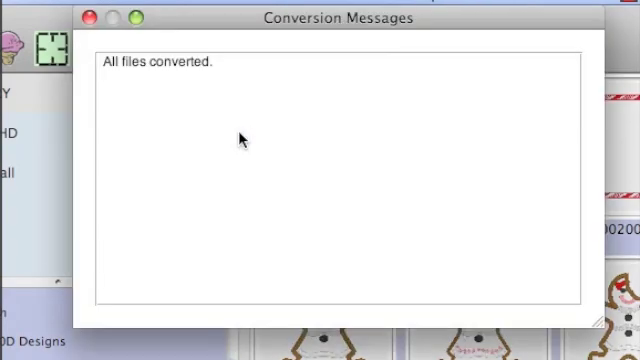
# - Dismiss the Conversion Messages report after converting the gingerbread designs to JEF
pyautogui.click(92, 24)
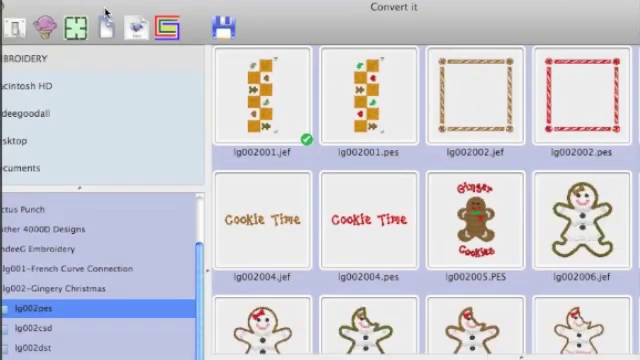